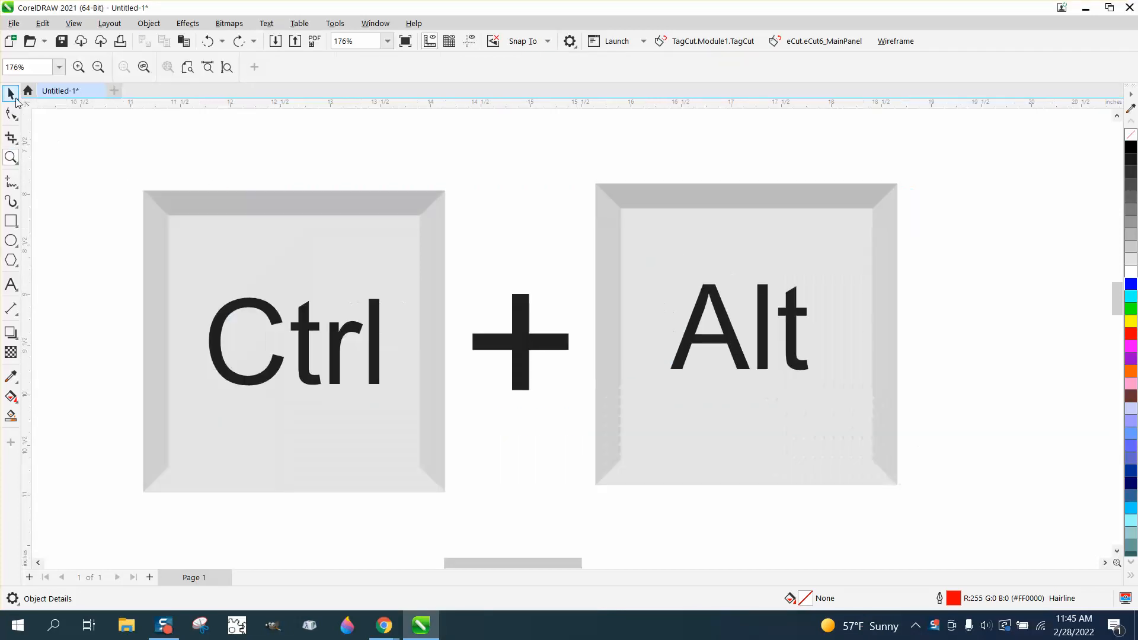
Step: Switch the keycap drawing to Wireframe outlines and back to the normal view via the View menu
left_click(11, 93)
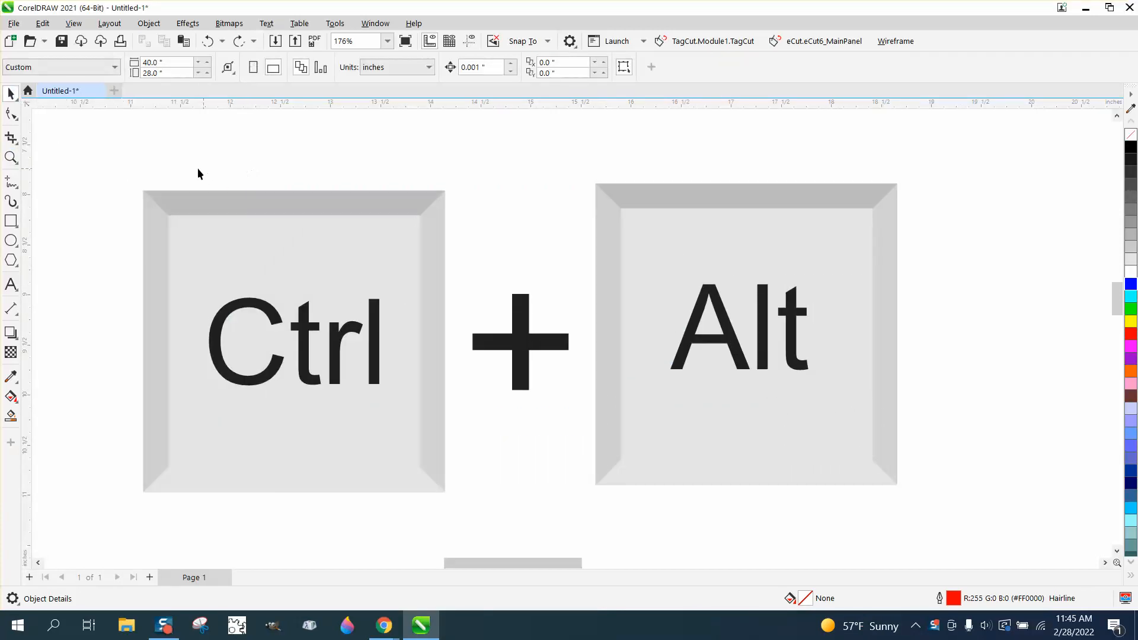
key("ctrl+a")
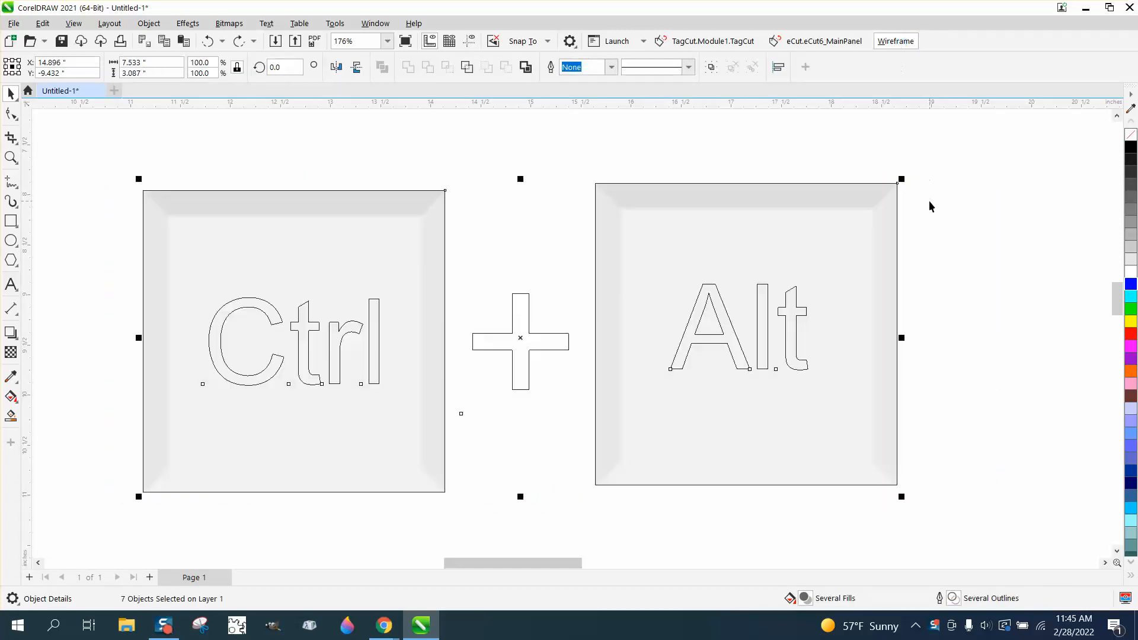
mouse_move(895, 40)
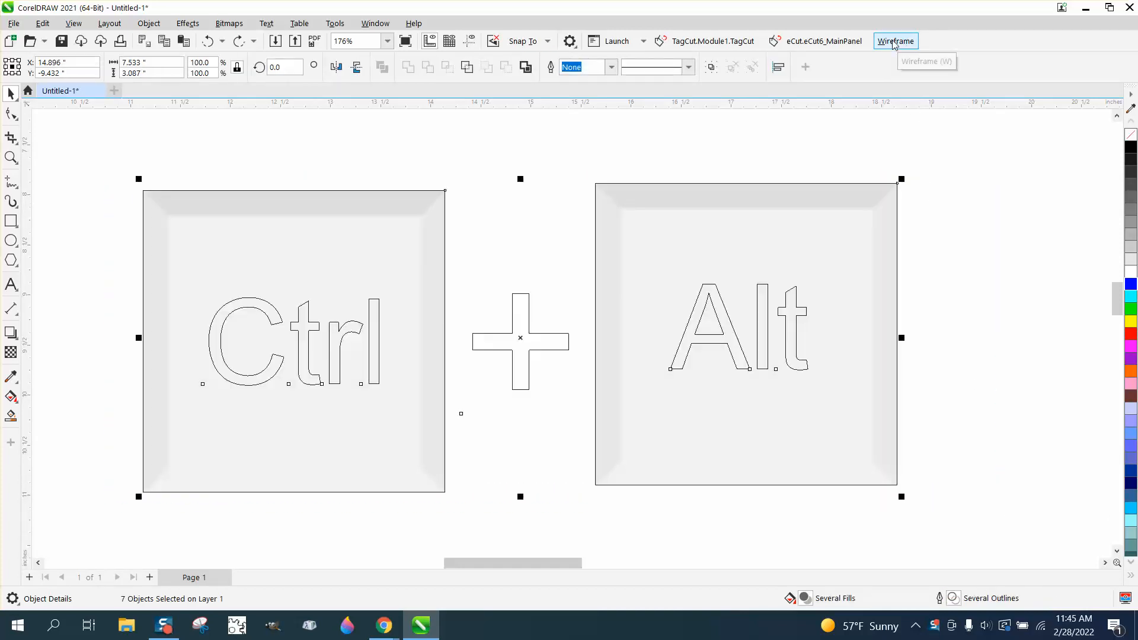
left_click(72, 24)
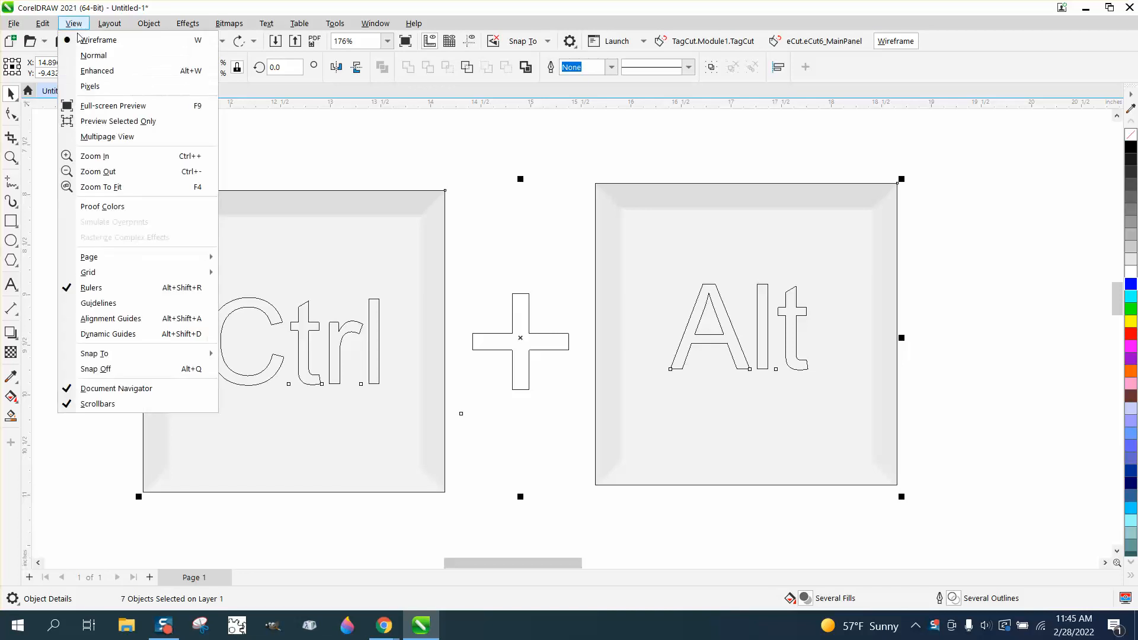
left_click(96, 70)
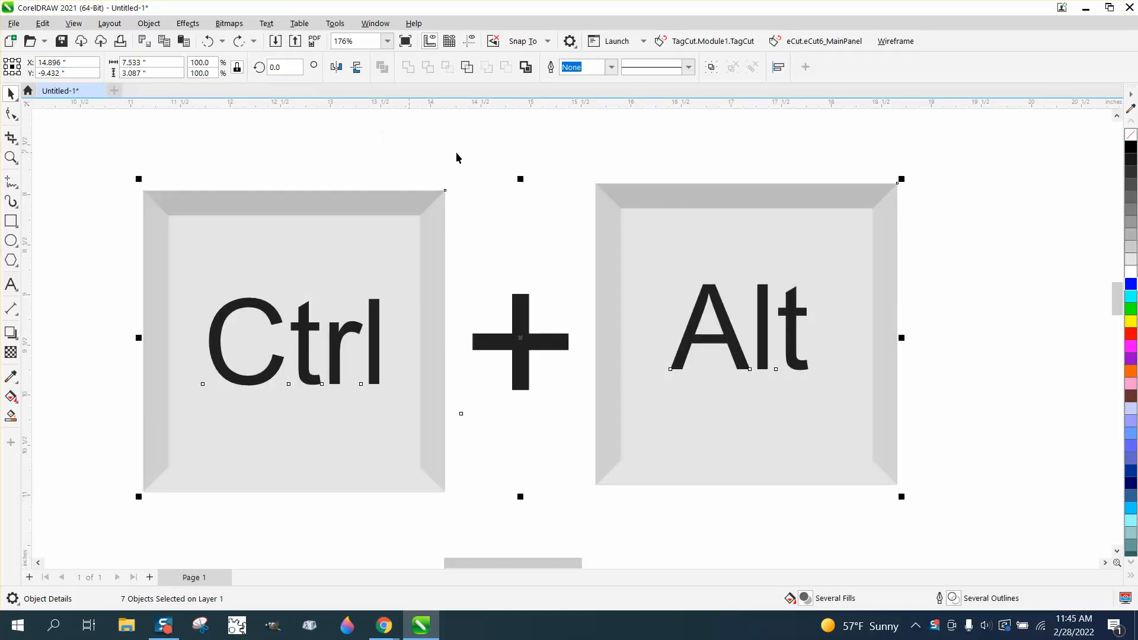
mouse_move(331, 311)
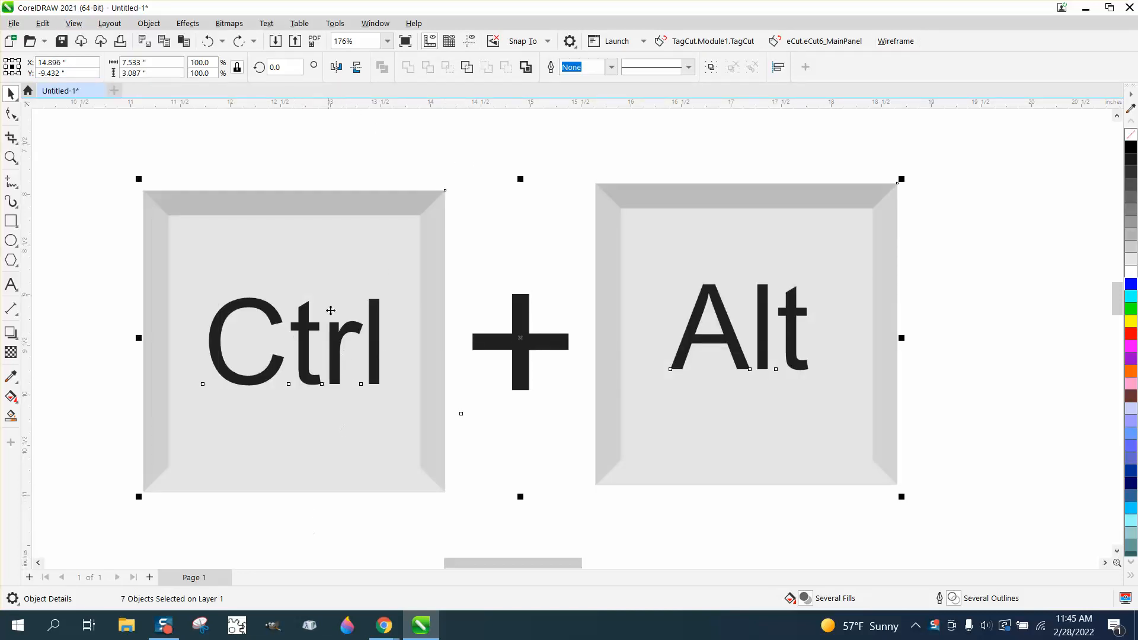
mouse_move(464, 270)
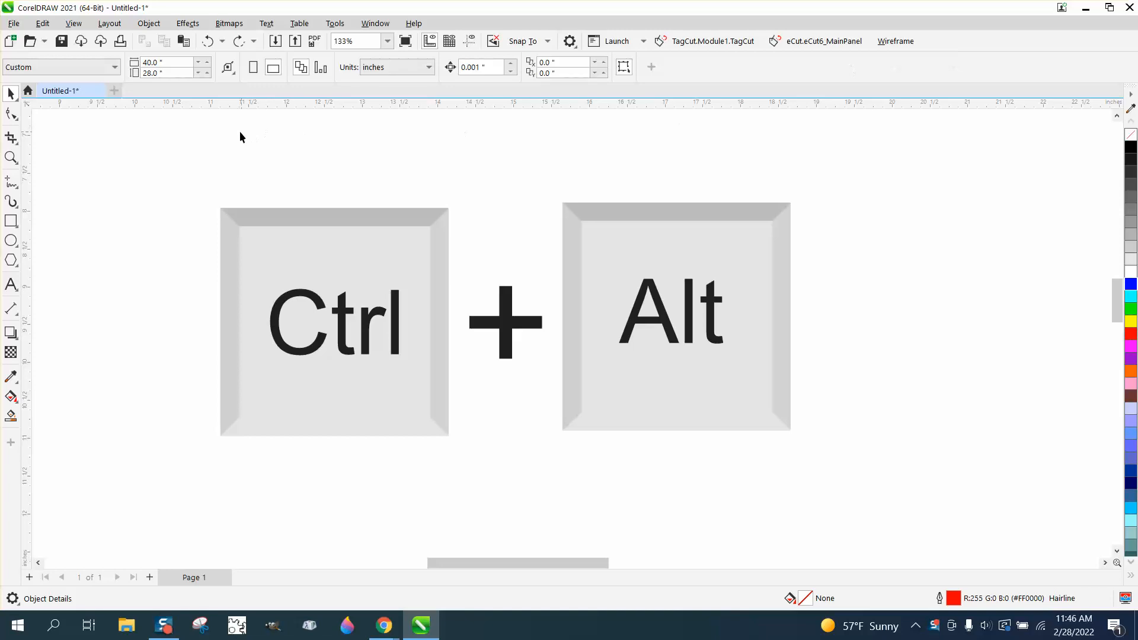
Step: Add the Enhanced view command as a toolbar button next to the Wireframe button
left_click(73, 24)
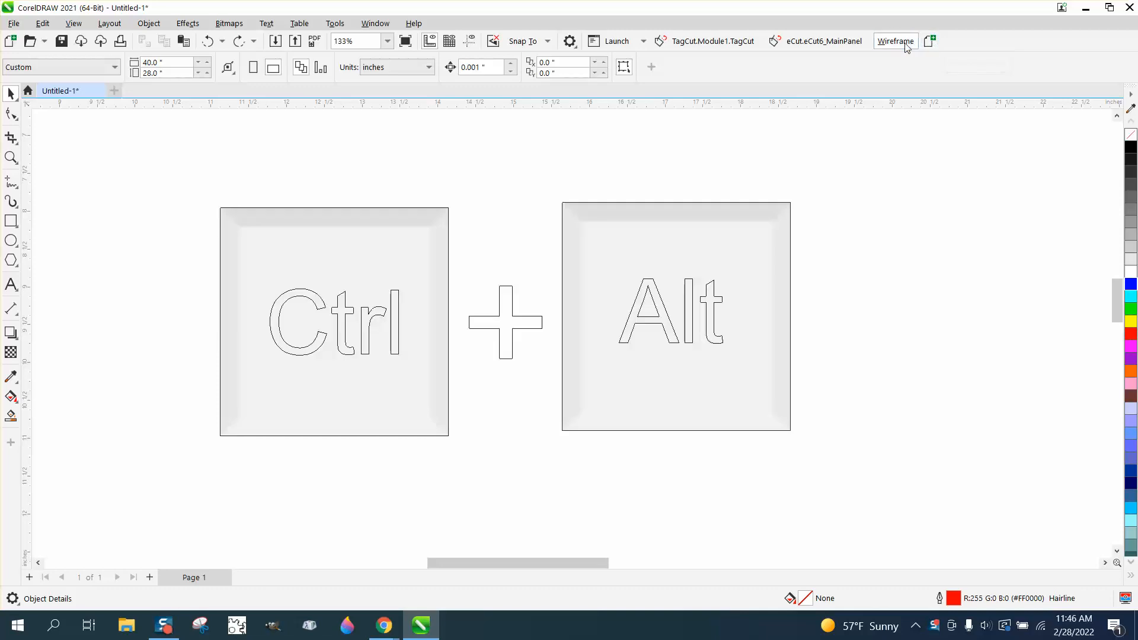
left_click(896, 40)
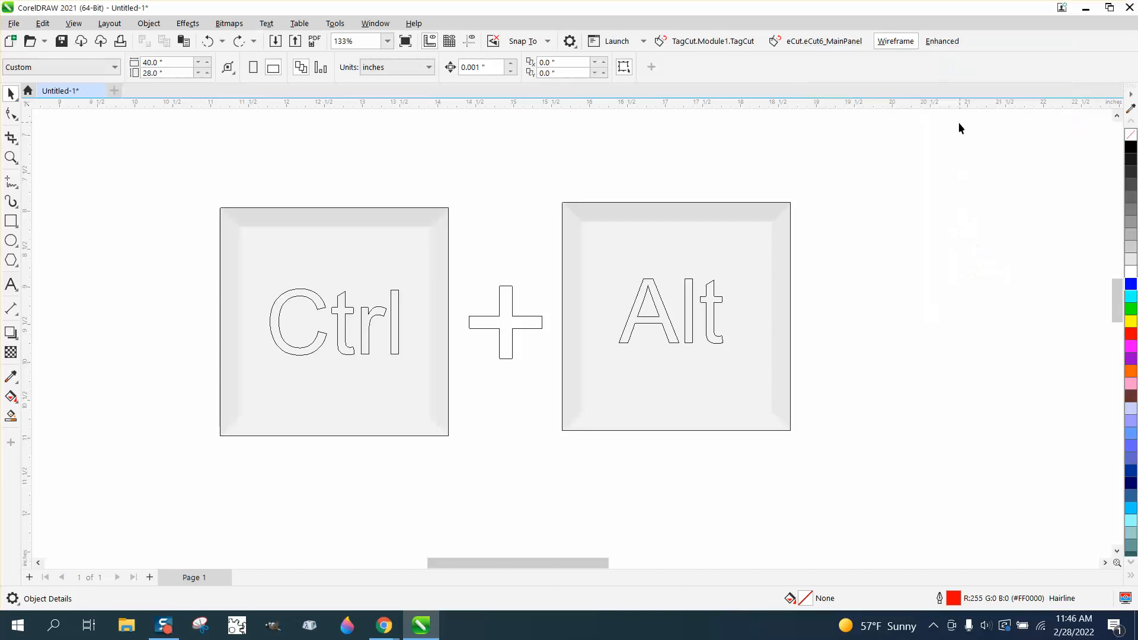
Step: Toggle the keycaps between Wireframe outlines and Enhanced view with the new buttons, ending on Enhanced
left_click(942, 41)
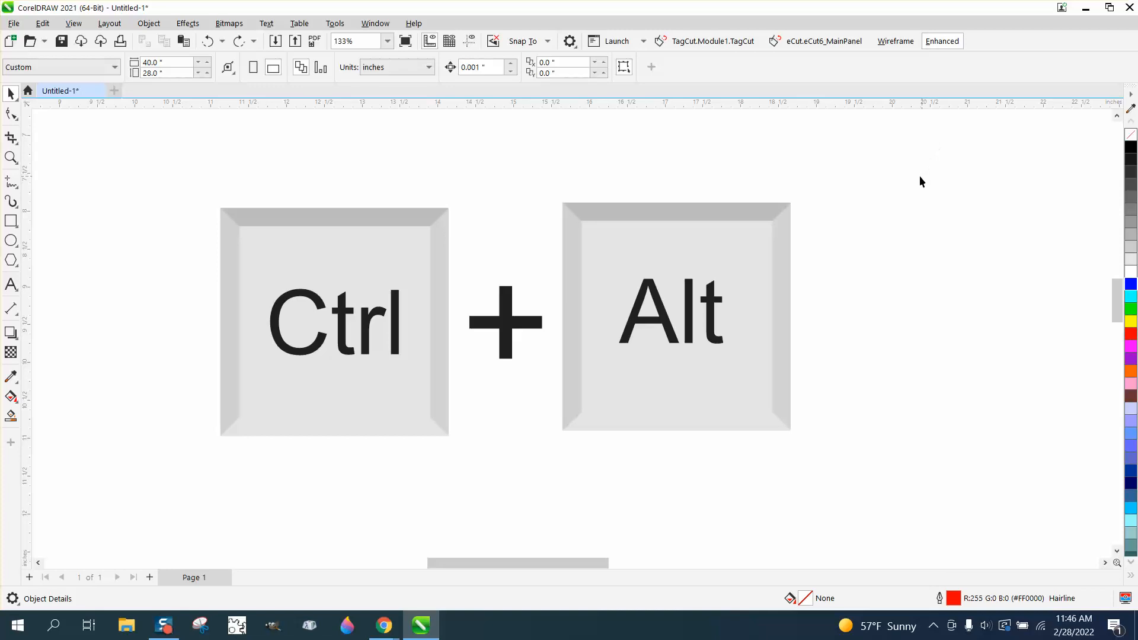
mouse_move(431, 194)
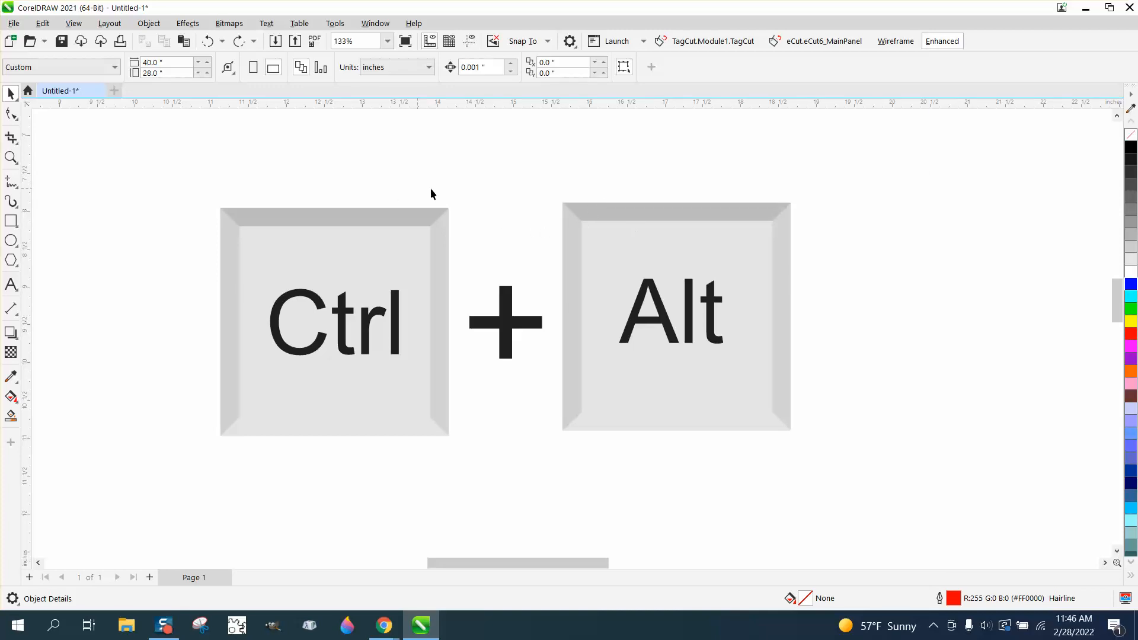
mouse_move(429, 456)
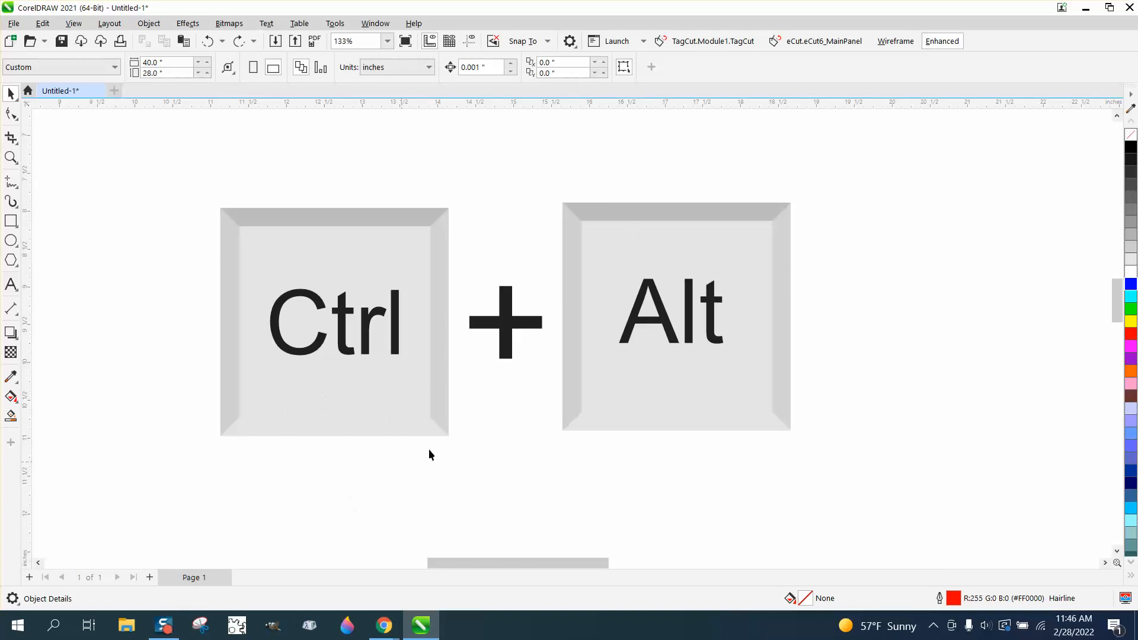
mouse_move(147, 174)
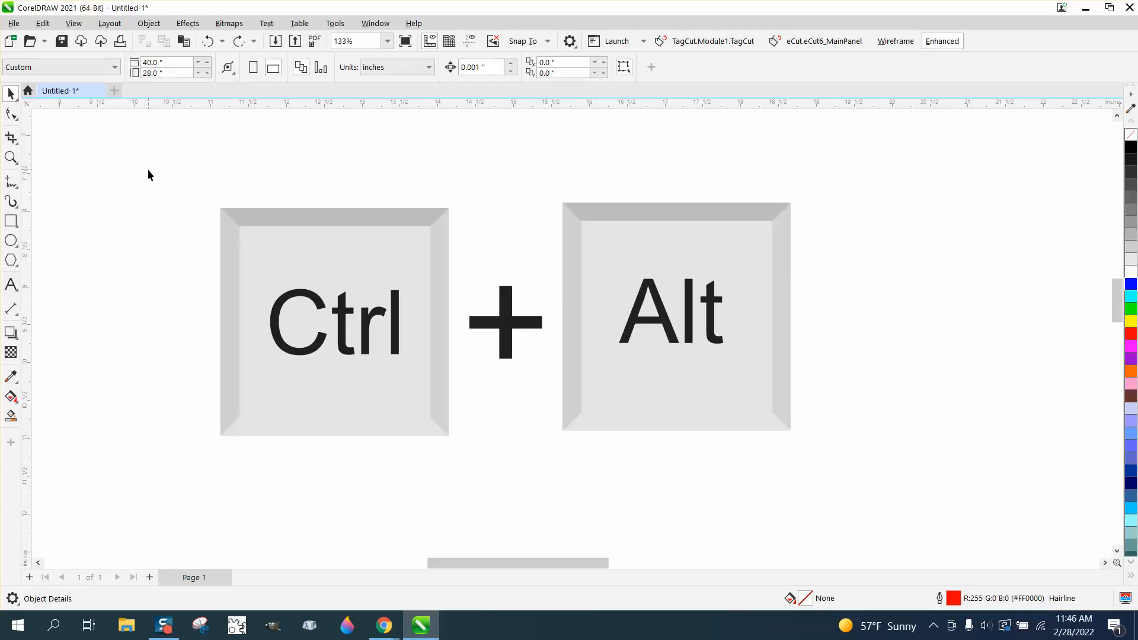
left_click(895, 41)
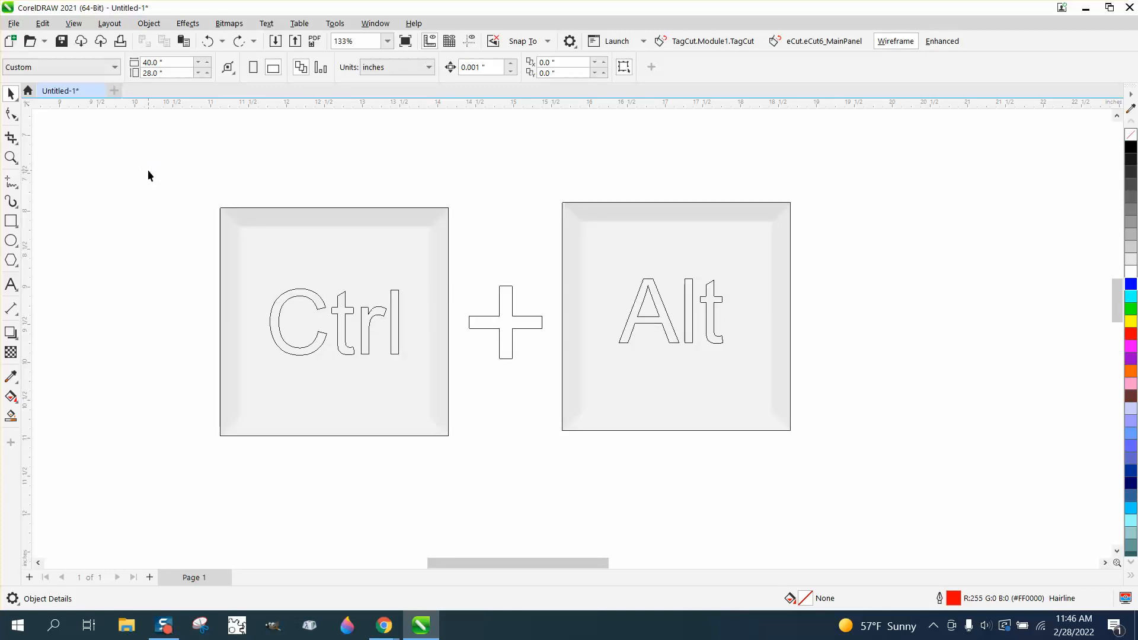
left_click(942, 40)
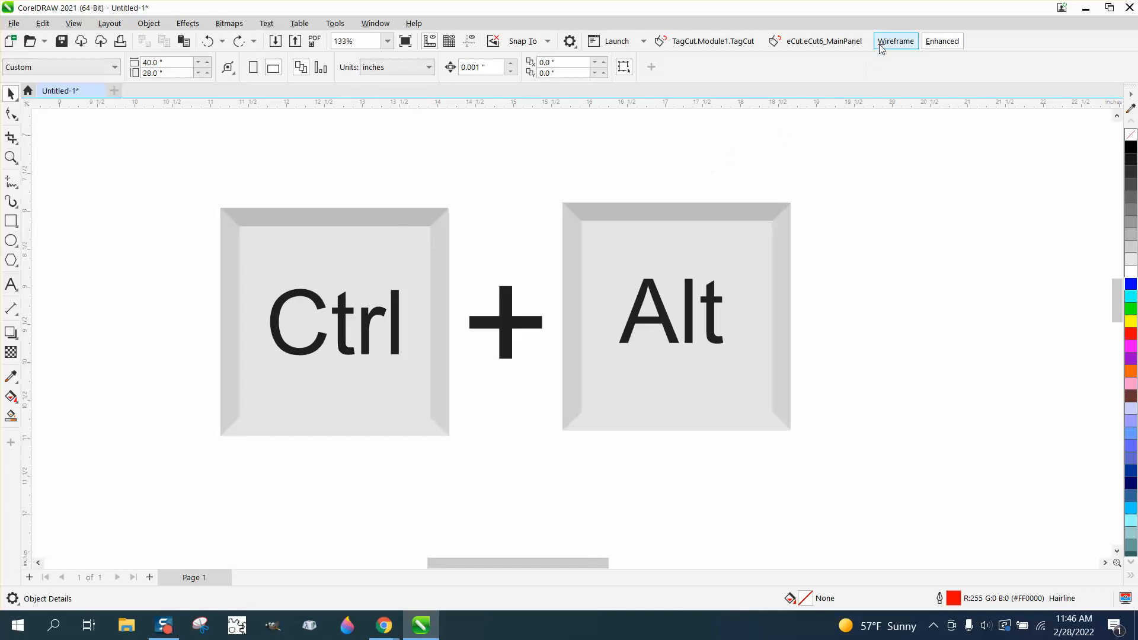
mouse_move(895, 40)
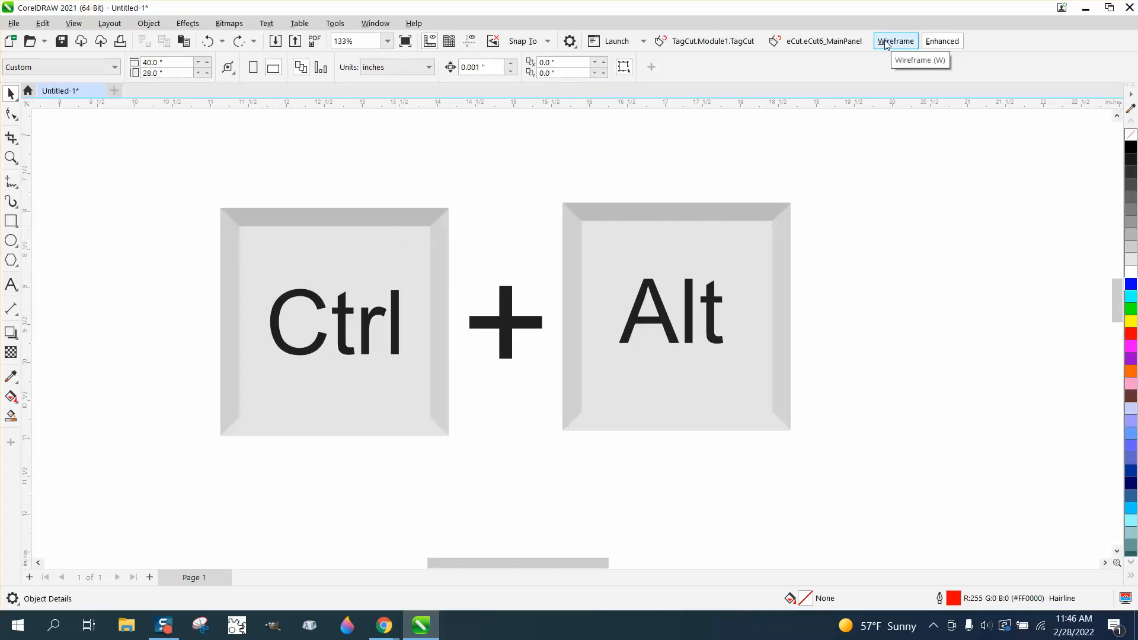
left_click(942, 40)
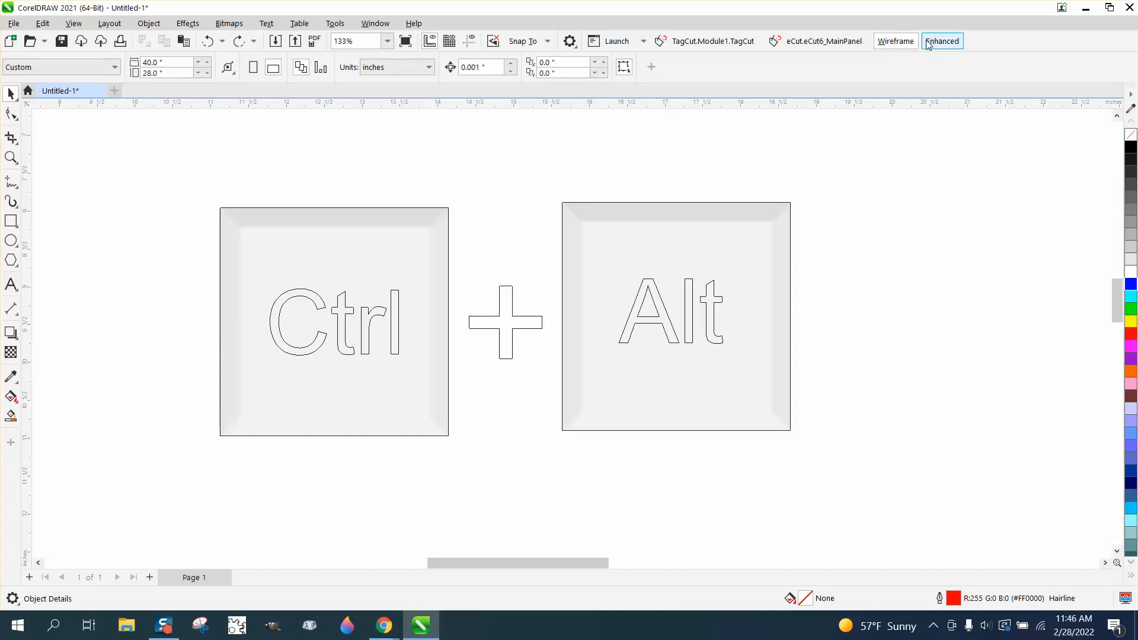
left_click(942, 41)
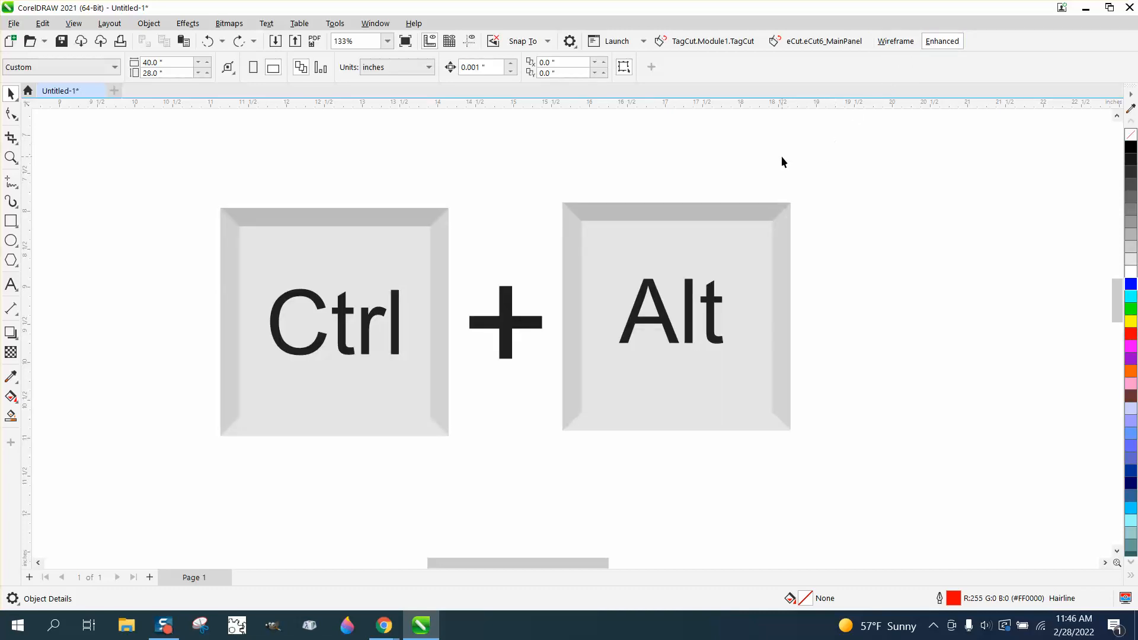